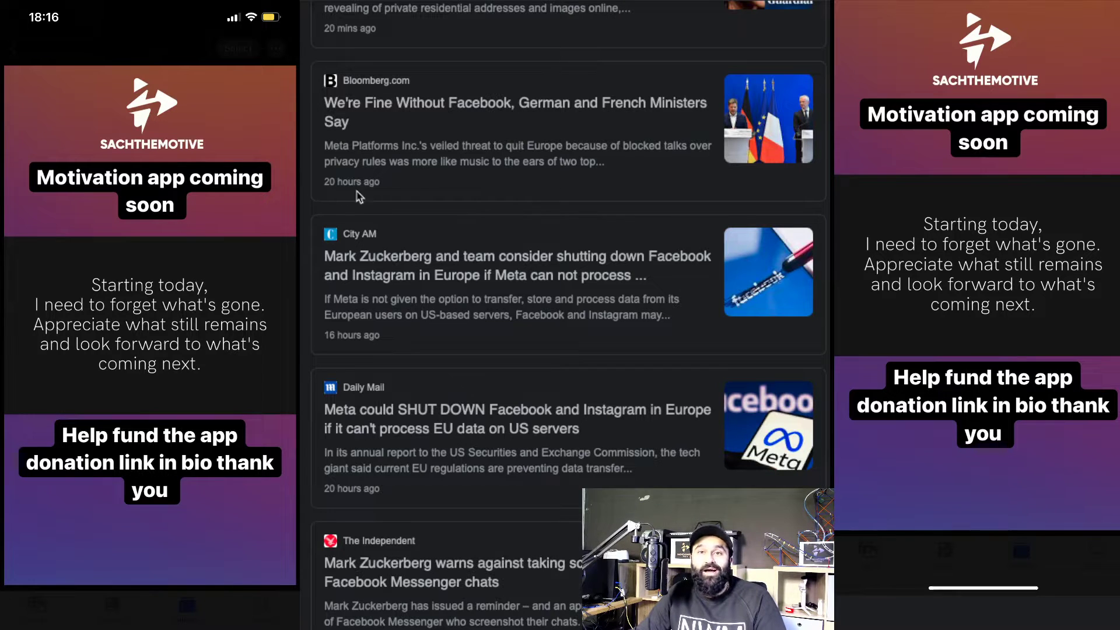
{"action": "mouse_move", "coordinate": [357, 288]}
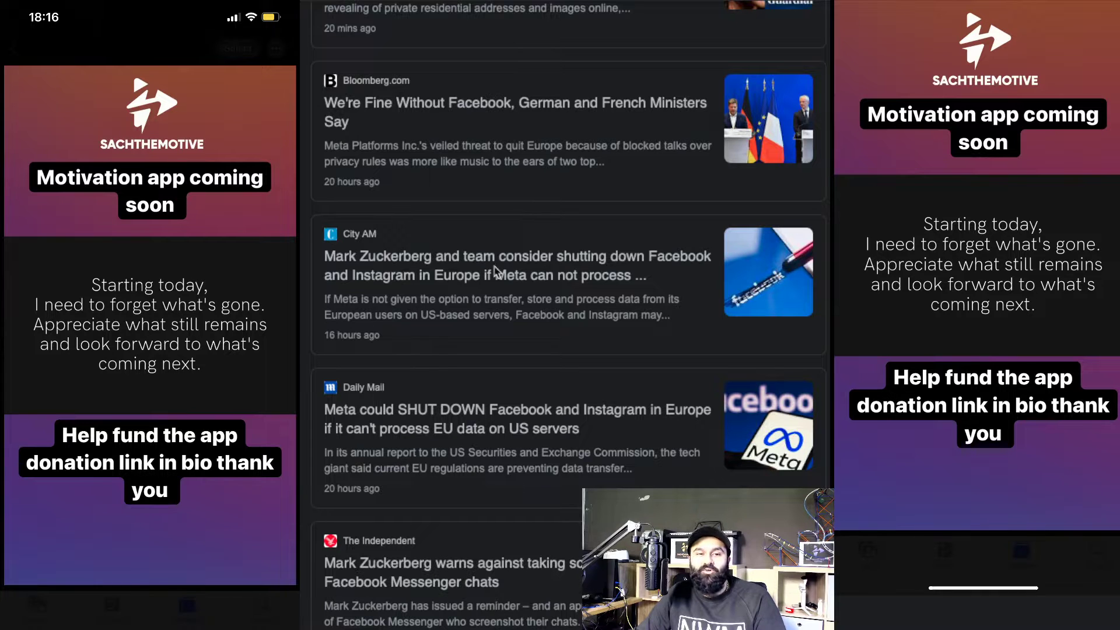
{"action": "mouse_move", "coordinate": [660, 277]}
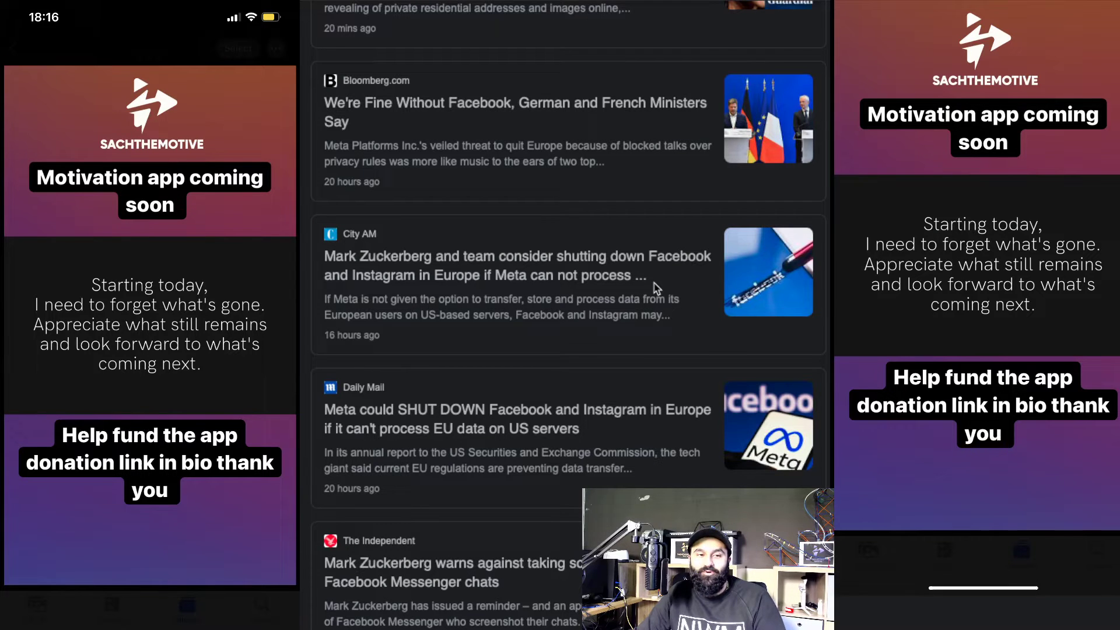
{"action": "mouse_move", "coordinate": [521, 335]}
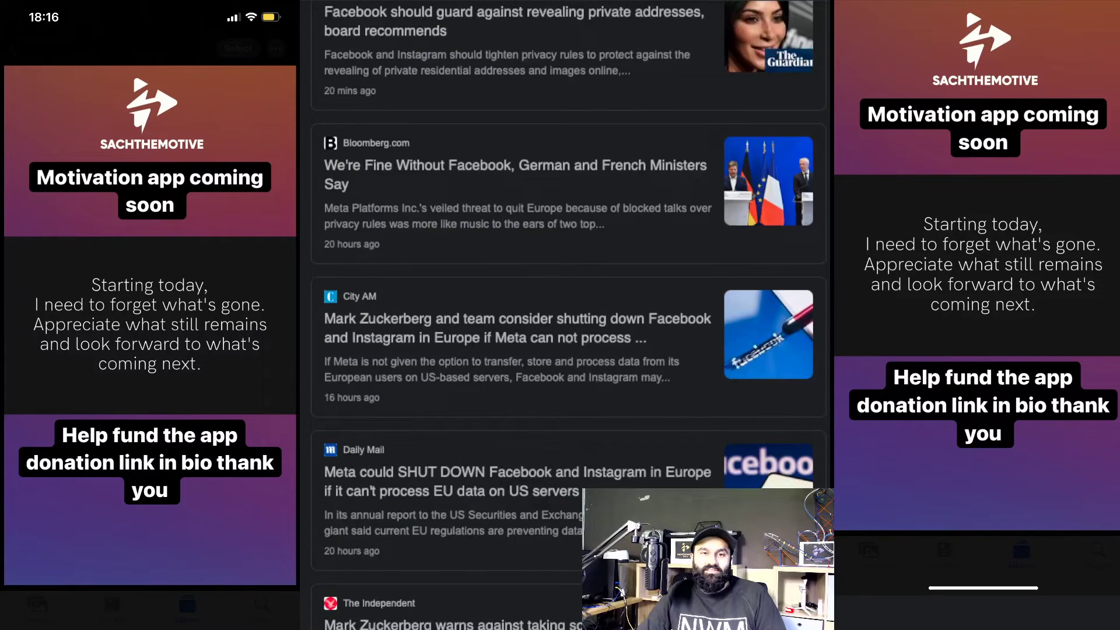
{"action": "scroll", "scroll_direction": "down", "scroll_amount": 3}
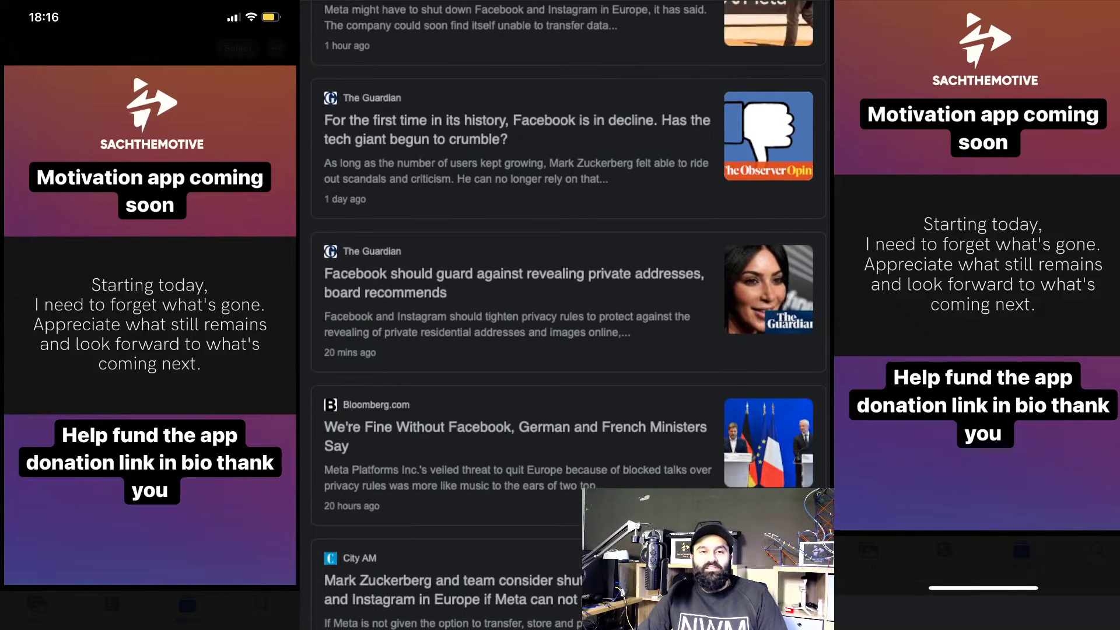